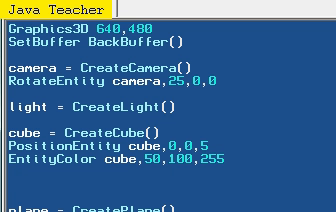
Add a 'childs>parent' comment, then select it to remove it
{"action": "scroll", "scroll_direction": "down", "scroll_amount": 3}
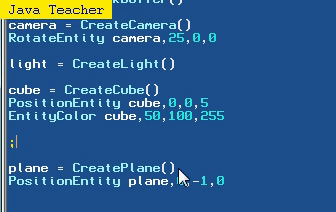
{"action": "type", "text": "childs"}
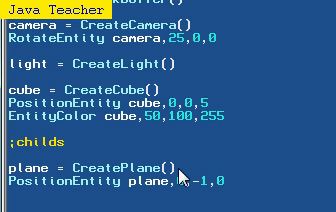
{"action": "type", "text": ">p"}
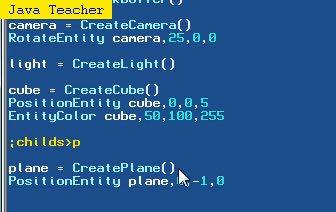
{"action": "type", "text": "arent"}
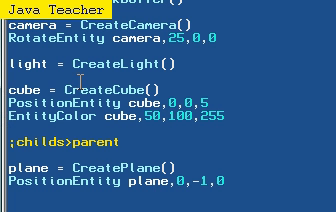
{"action": "double_click", "coordinate": [24, 138]}
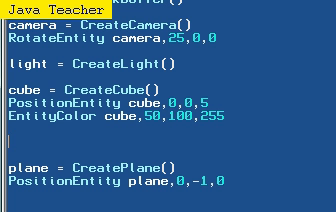
Start a 'cylinder = CreateCylinder()' line below the cube code
{"action": "scroll", "scroll_direction": "down", "scroll_amount": 3}
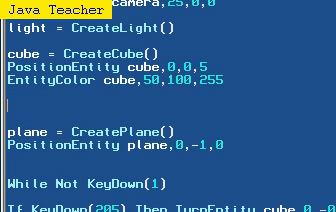
{"action": "scroll", "scroll_direction": "down", "scroll_amount": 3}
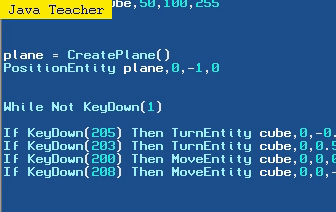
{"action": "scroll", "scroll_direction": "down", "scroll_amount": 3}
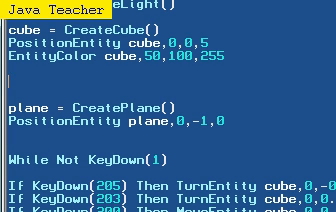
{"action": "type", "text": "cu"}
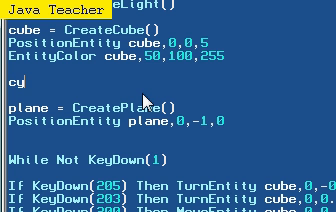
{"action": "type", "text": "linder = createCylinder("}
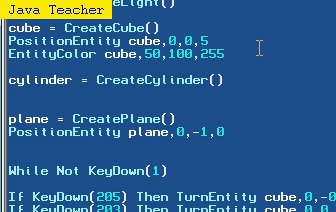
Add 'PositionEntity cylinder,0,0,7' and begin a ScaleEntity line beneath it
{"action": "type", "text": "positioentity"}
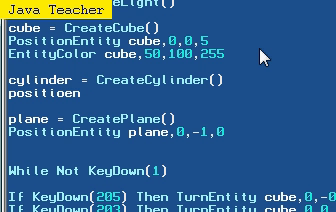
{"action": "type", "text": "entity"}
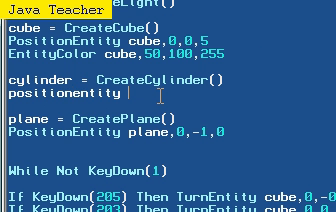
{"action": "type", "text": "PositionEntity cube"}
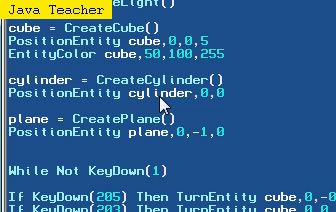
{"action": "type", "text": ",7"}
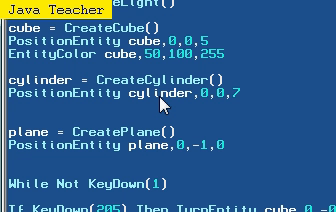
{"action": "type", "text": "scalentit"}
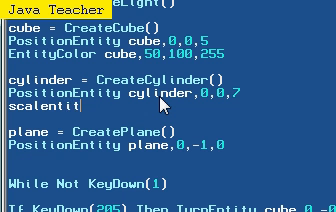
Scale the cylinder to 0.5,2,0.5 with 'ScaleEntity cylinder,0.5,2,0.5'
{"action": "key", "text": "BackSpace"}
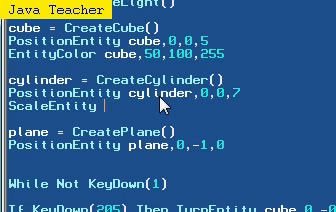
{"action": "type", "text": "cylinde"}
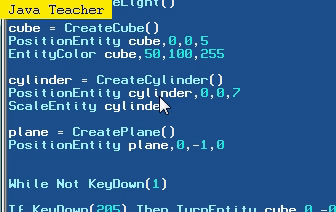
{"action": "type", "text": ",0.5"}
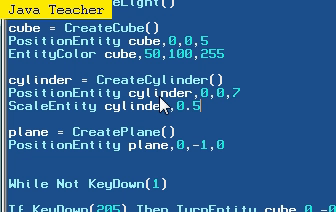
{"action": "type", "text": ",2,0"}
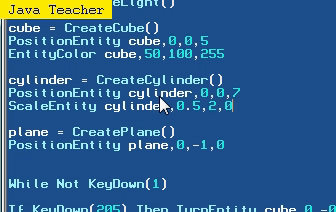
{"action": "type", "text": ".5"}
{"action": "type", "text": "EntityColor cylinder,50,100,255"}
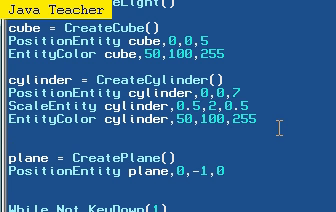
Parent the cylinder to the cube with 'EntityParent cylinder,cube'
{"action": "type", "text": "entitypa"}
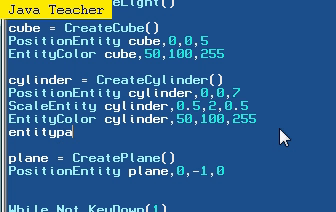
{"action": "type", "text": "EntityParent c"}
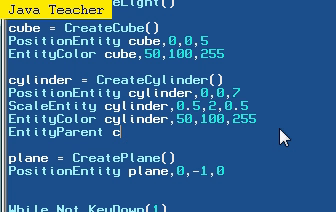
{"action": "type", "text": "ylinder,cube"}
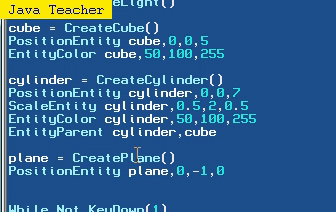
{"action": "double_click", "coordinate": [130, 132]}
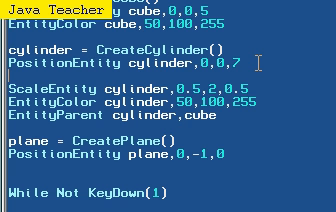
Add 'RotateEntity cylinder,90,0,0' right after the cylinder's PositionEntity line
{"action": "type", "text": "rotate"}
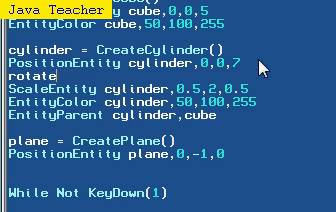
{"action": "type", "text": "e"}
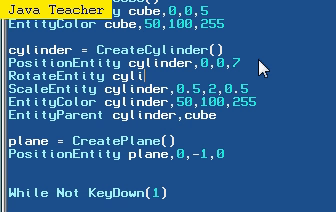
{"action": "type", "text": ",90,0,0"}
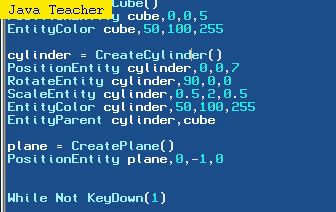
{"action": "scroll", "scroll_direction": "down", "scroll_amount": 3}
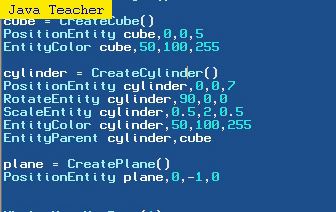
{"action": "scroll", "scroll_direction": "down", "scroll_amount": 3}
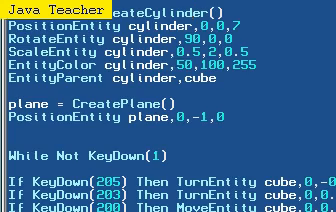
{"action": "scroll", "scroll_direction": "down", "scroll_amount": 3}
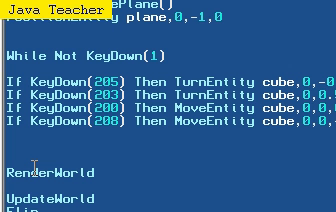
Add 'PositionEntity camera,EntityX(cube),EntityY(cube),EntityZ(cube)' inside the main loop
{"action": "type", "text": "positionet"}
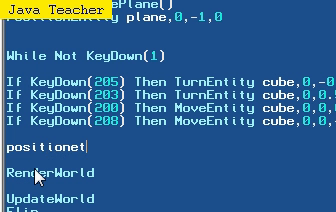
{"action": "type", "text": "entity camer"}
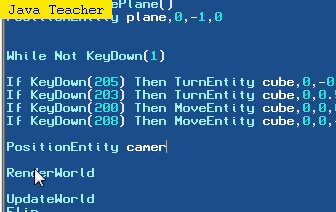
{"action": "type", "text": "a,entityX("}
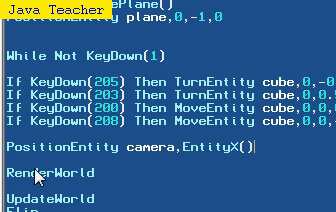
{"action": "type", "text": ",entity"}
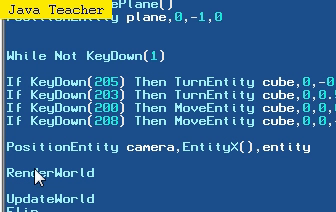
{"action": "type", "text": "Entity9()"}
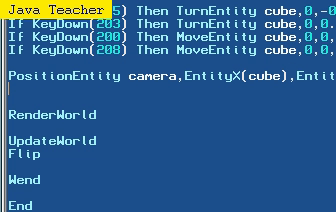
Add 'MoveEntity camera,0,0,-5' below the camera's PositionEntity line
{"action": "type", "text": "MoveEntity"}
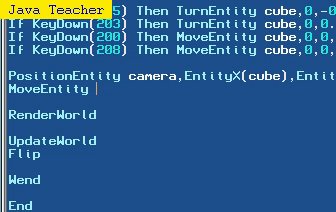
{"action": "type", "text": "camera,0,0,"}
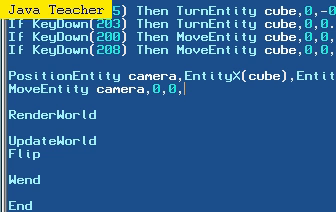
{"action": "type", "text": "-5"}
{"action": "left_click", "coordinate": [168, 130]}
{"action": "type", "text": "Text 10,10, \""}
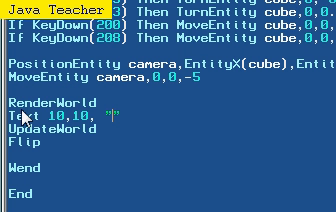
Add 'Text 10,10,"X: " + EntityX(camera) + " Y: " + EntityY(camera)' after RenderWorld
{"action": "type", "text": "\""}
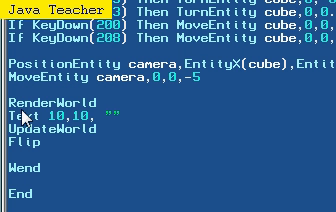
{"action": "type", "text": "X:"}
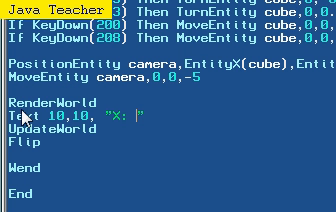
{"action": "type", "text": "+ ent"}
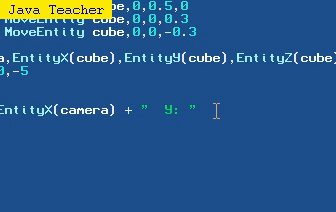
{"action": "type", "text": "+ entity()"}
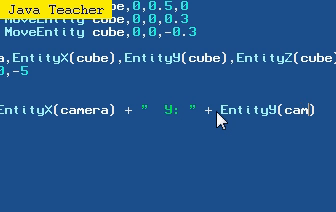
{"action": "type", "text": "era)"}
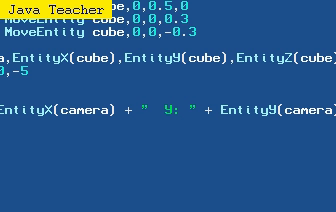
{"action": "scroll", "scroll_direction": "down", "scroll_amount": 3}
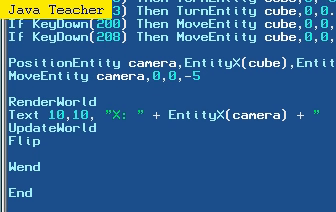
{"action": "scroll", "scroll_direction": "up", "scroll_amount": 3}
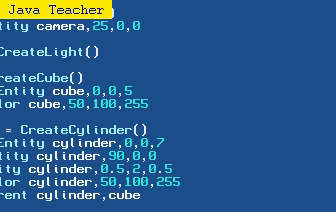